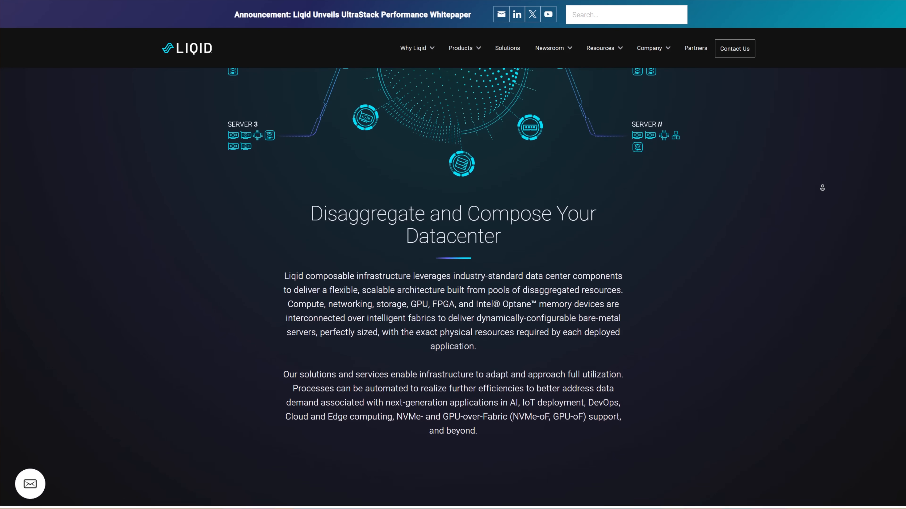
Scroll the Liqid homepage through the three 'How Do You Compose' steps to the 'Composable technology is here' video
scroll(down, 3)
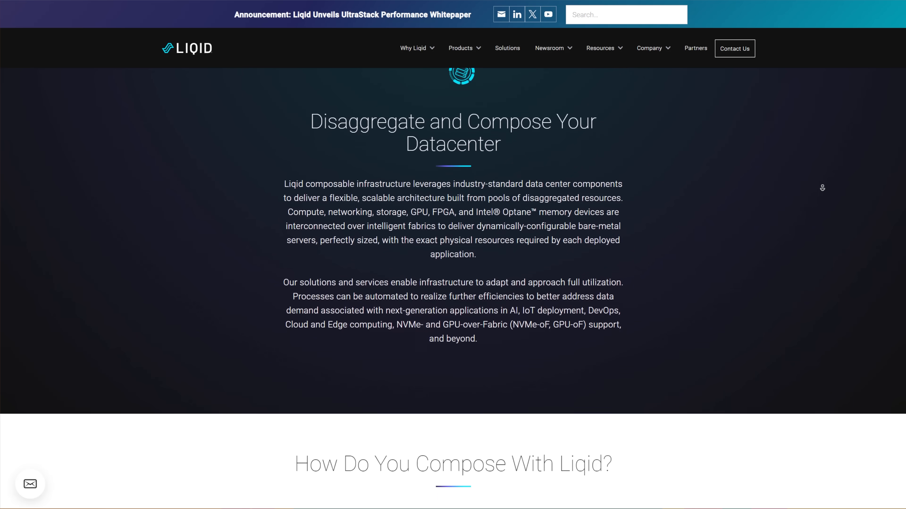
scroll(down, 3)
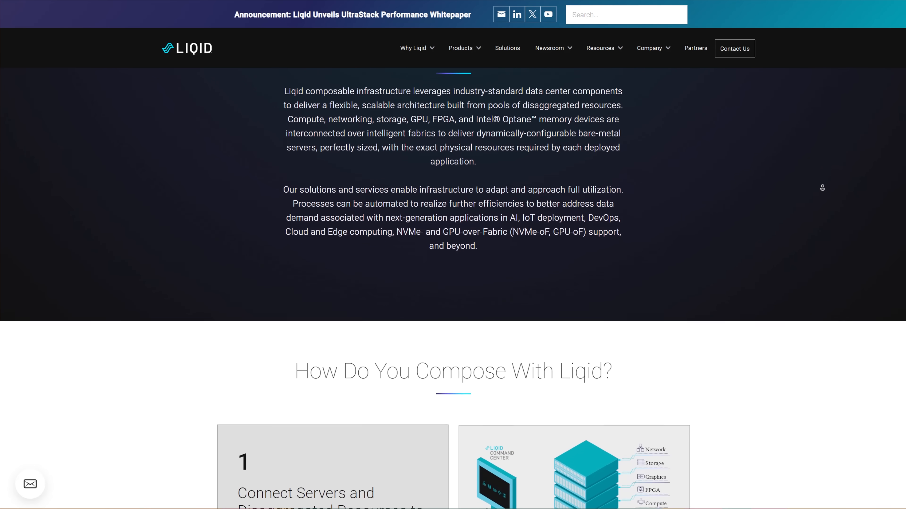
scroll(down, 3)
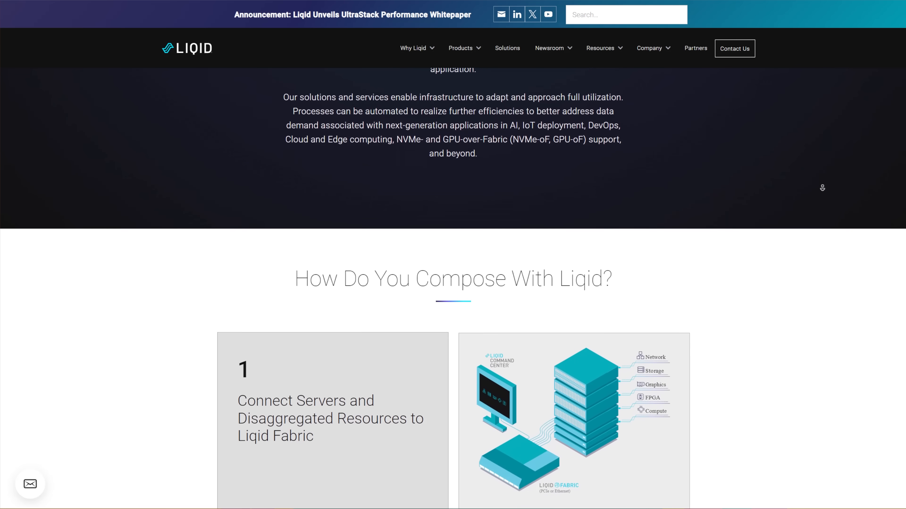
scroll(down, 3)
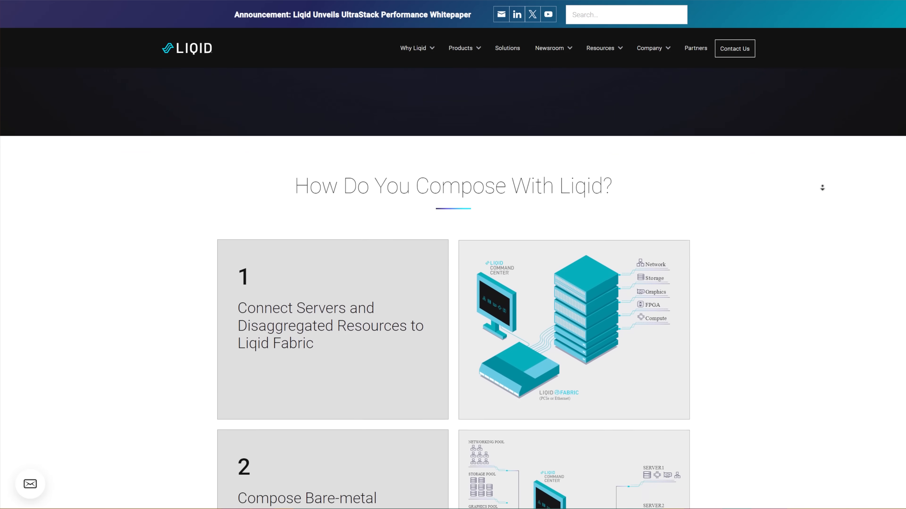
scroll(up, 3)
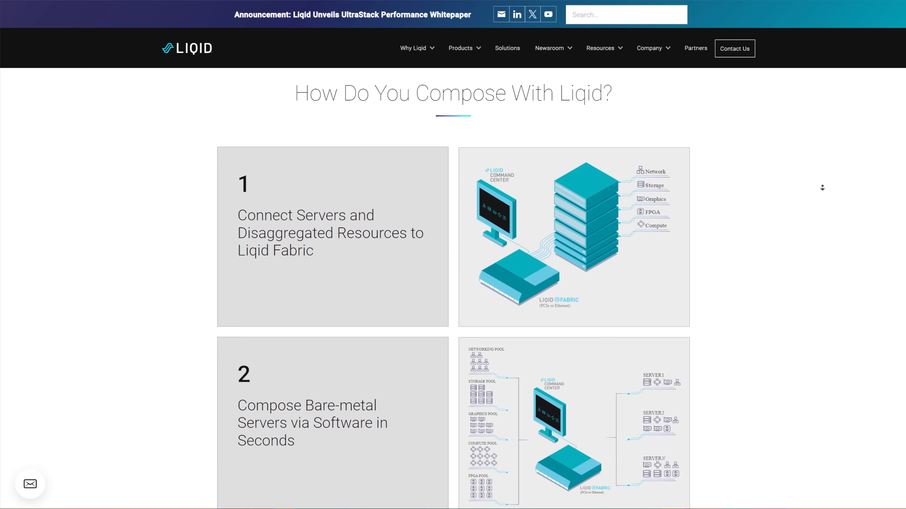
scroll(down, 3)
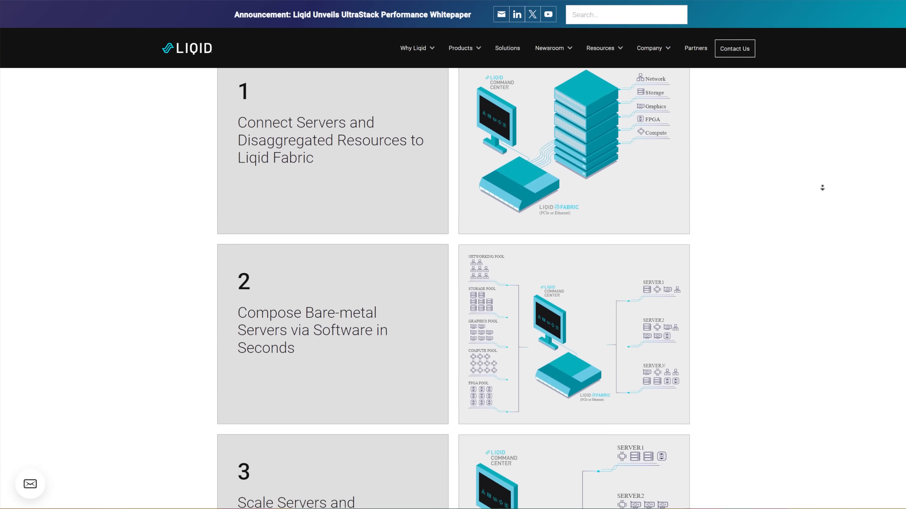
scroll(down, 3)
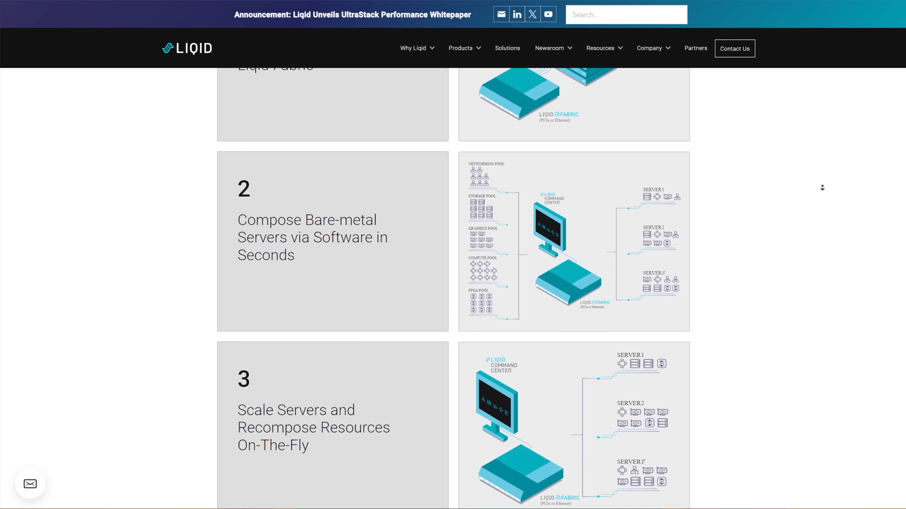
scroll(down, 3)
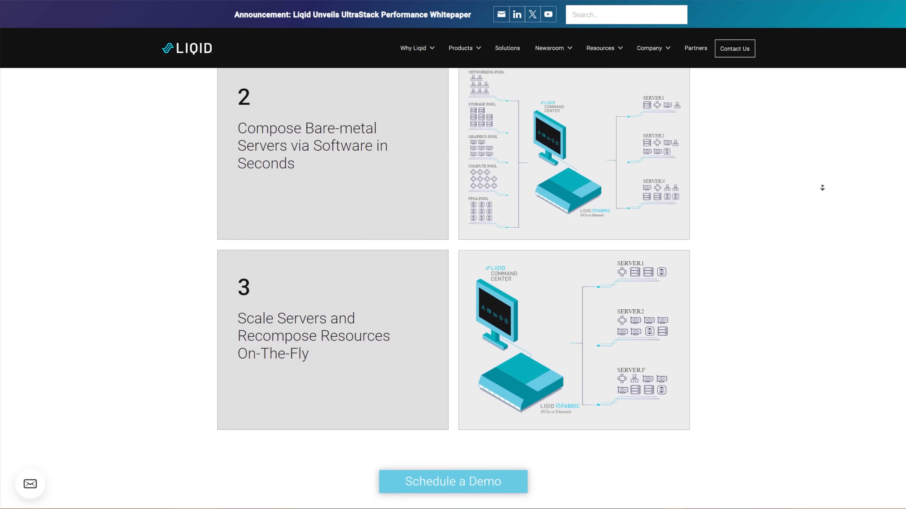
scroll(down, 3)
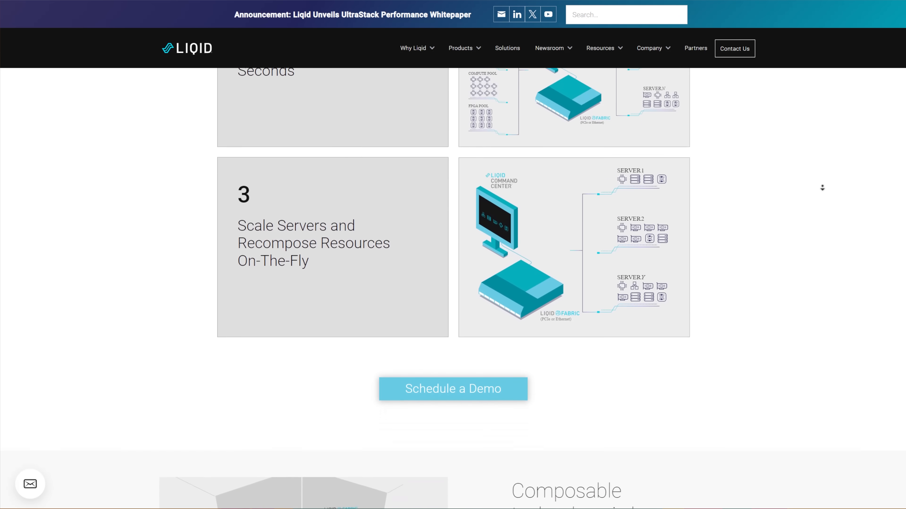
scroll(down, 3)
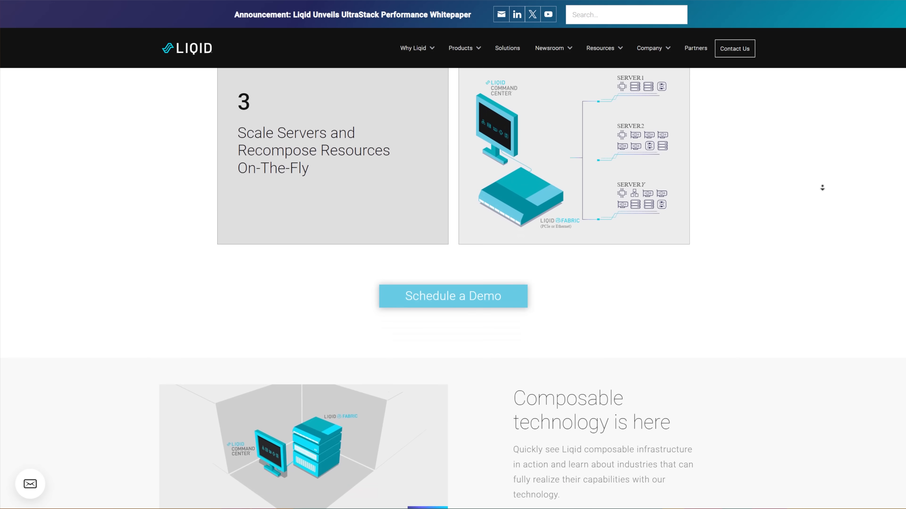
scroll(down, 3)
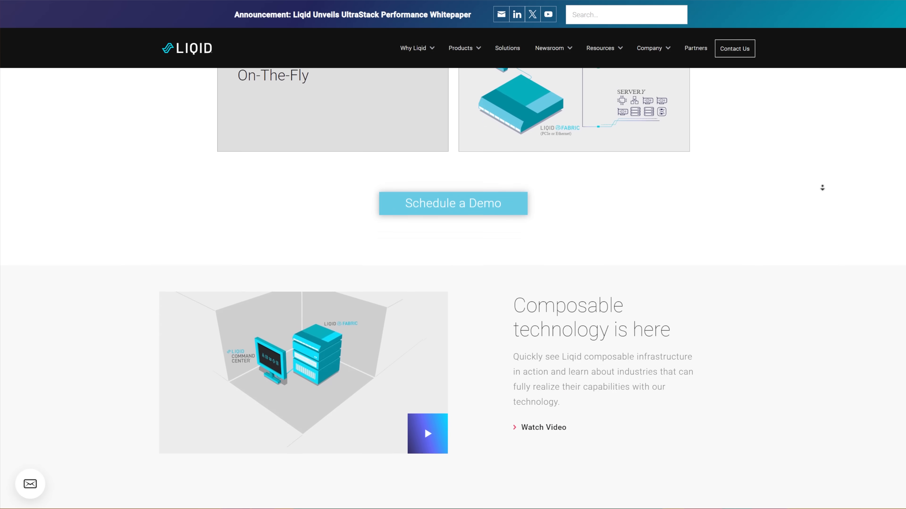
scroll(down, 3)
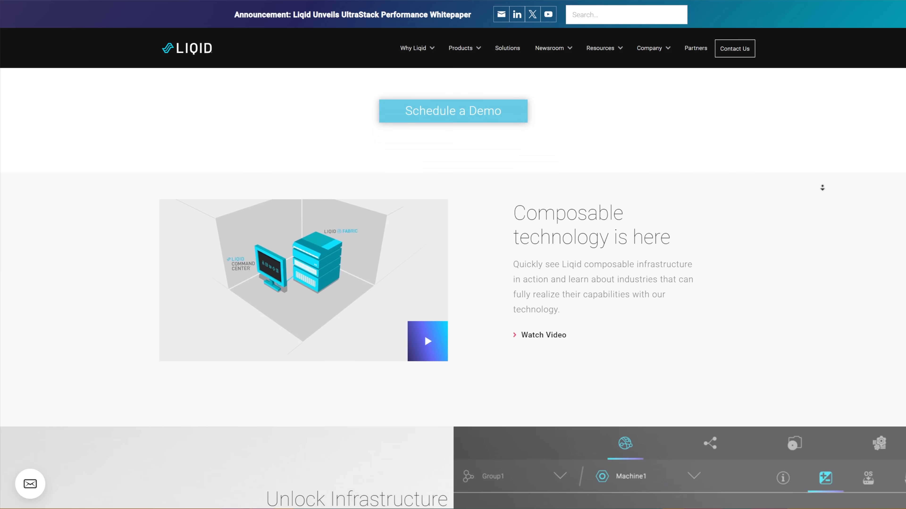
Scroll past the Liqid Matrix CDI panel and 'The agile & scalable solution' to the 'What they are saying' testimonials
scroll(down, 3)
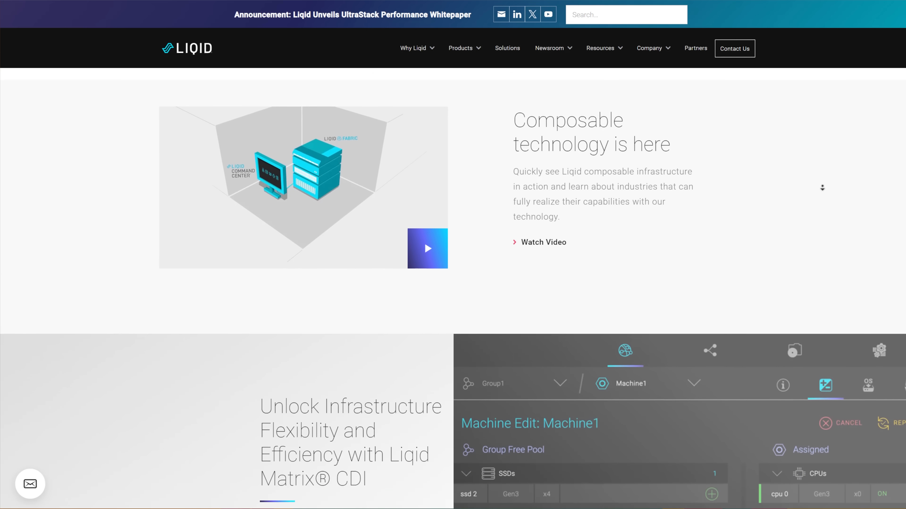
scroll(down, 3)
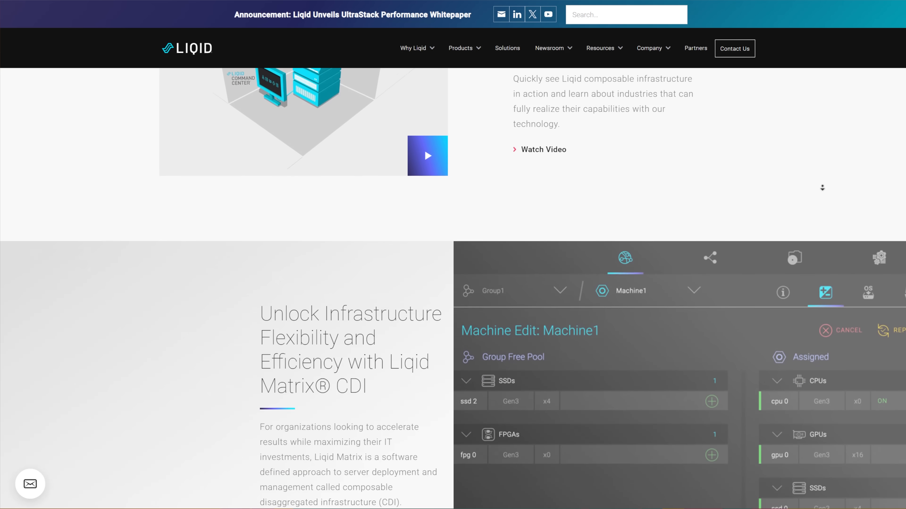
scroll(down, 3)
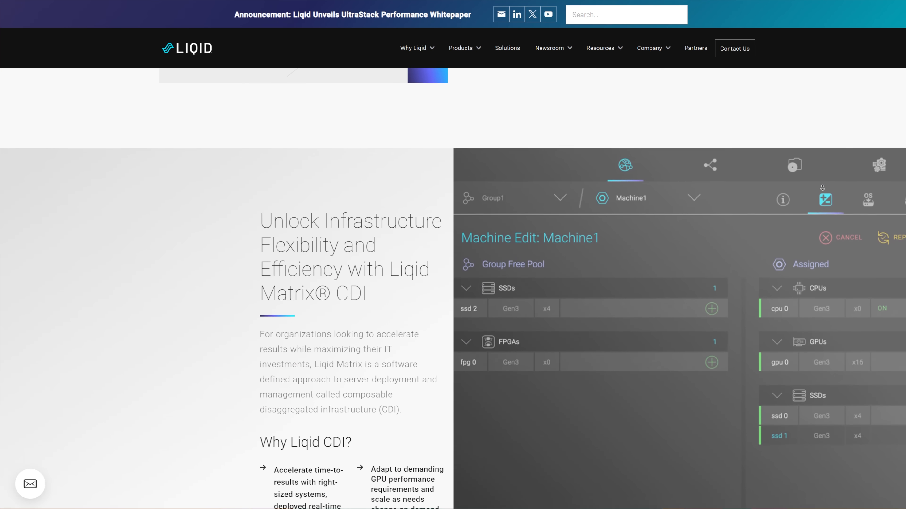
scroll(down, 3)
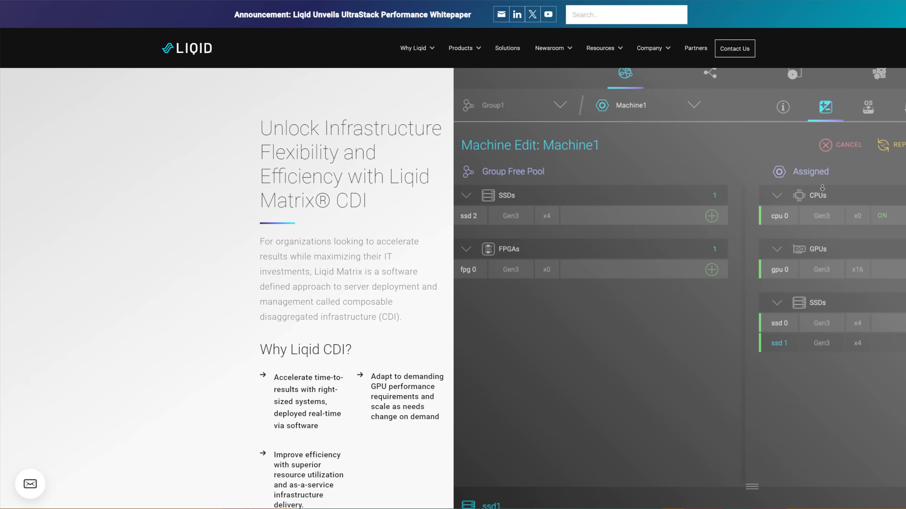
scroll(down, 3)
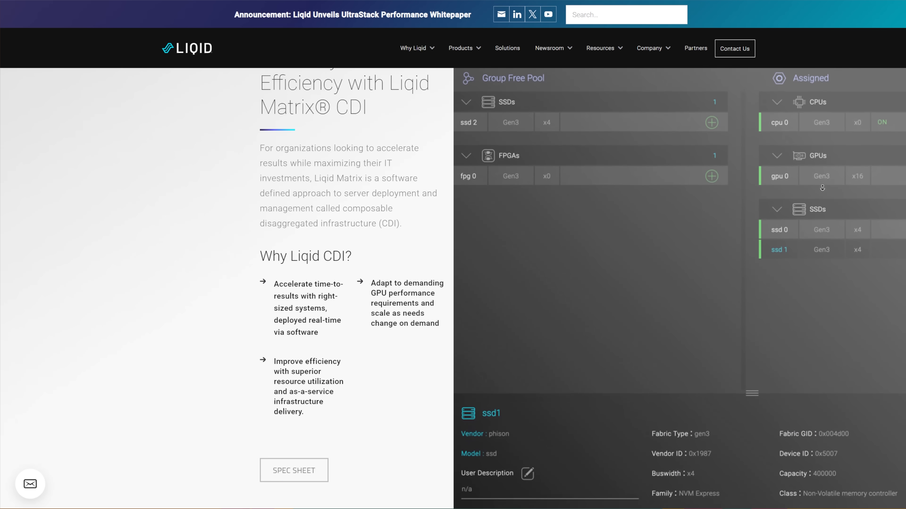
scroll(down, 3)
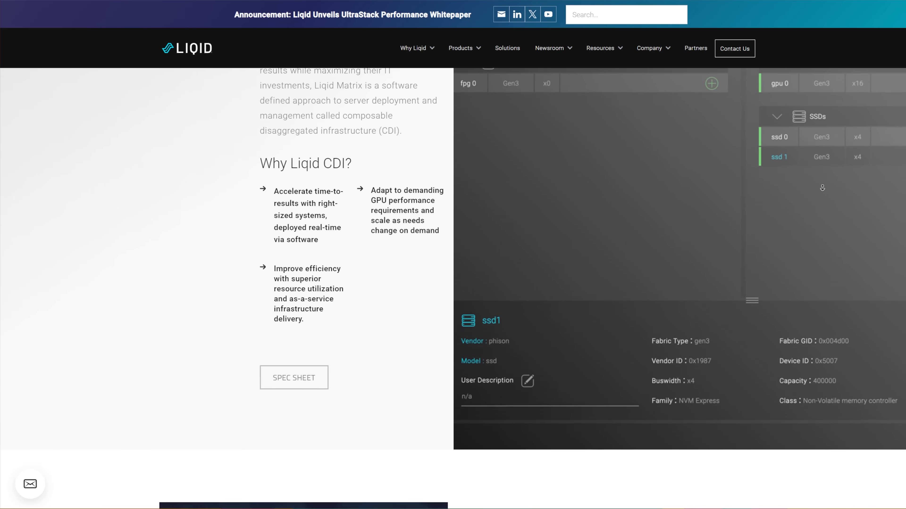
scroll(down, 3)
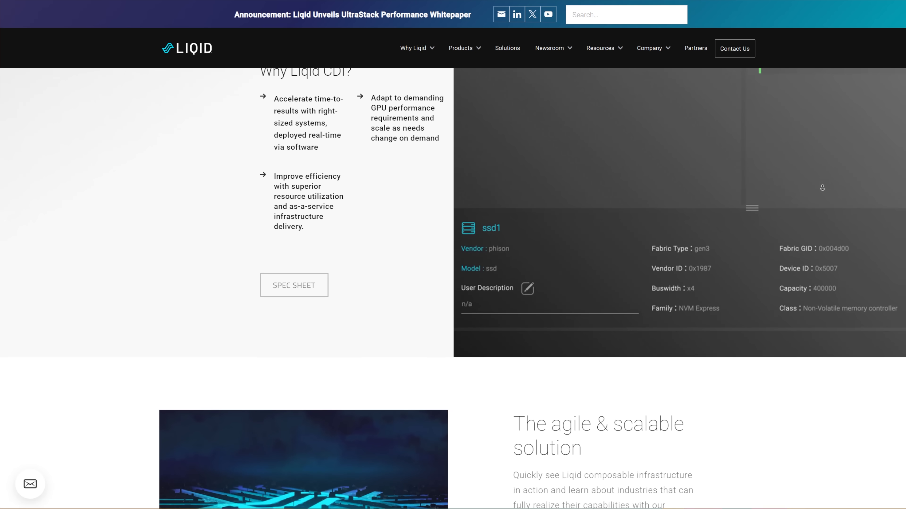
scroll(down, 3)
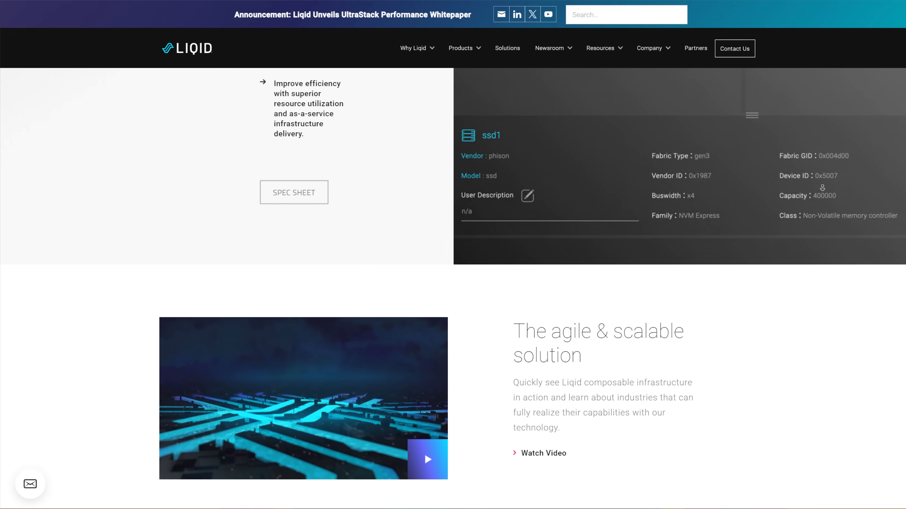
scroll(down, 3)
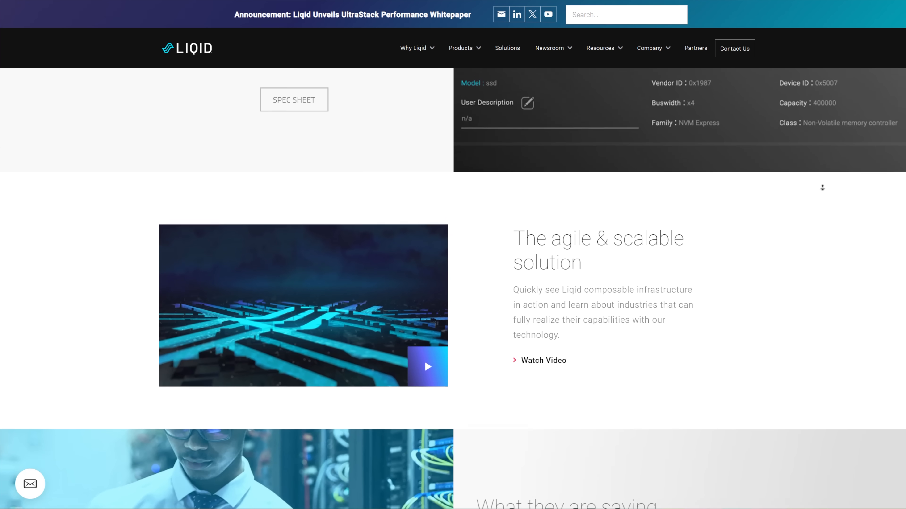
scroll(down, 3)
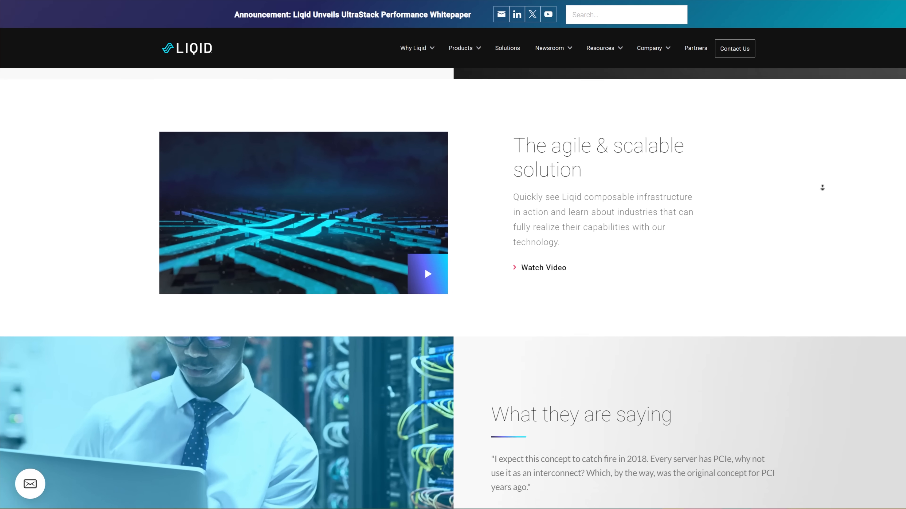
scroll(down, 3)
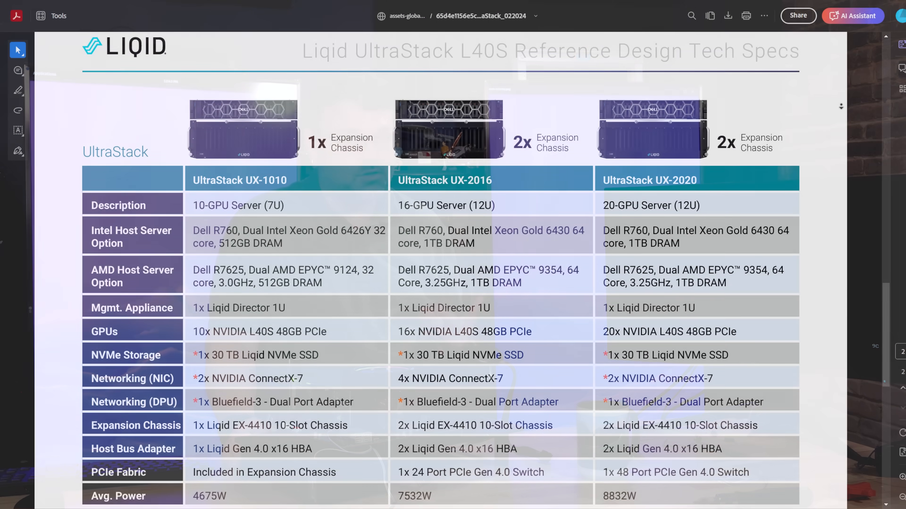
Scroll the UltraStack spec PDF past the UX-1010/2016/2020 table to the Cluster-Ready configurations table
scroll(down, 3)
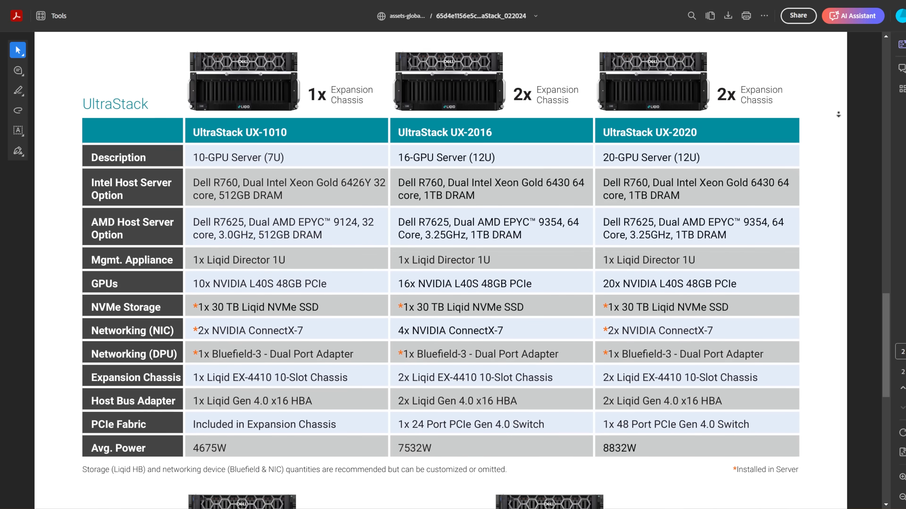
scroll(down, 3)
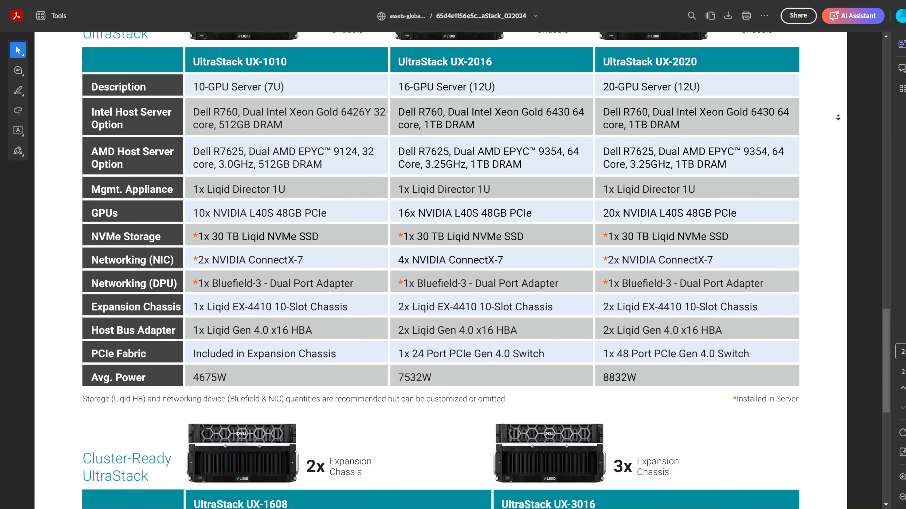
scroll(down, 3)
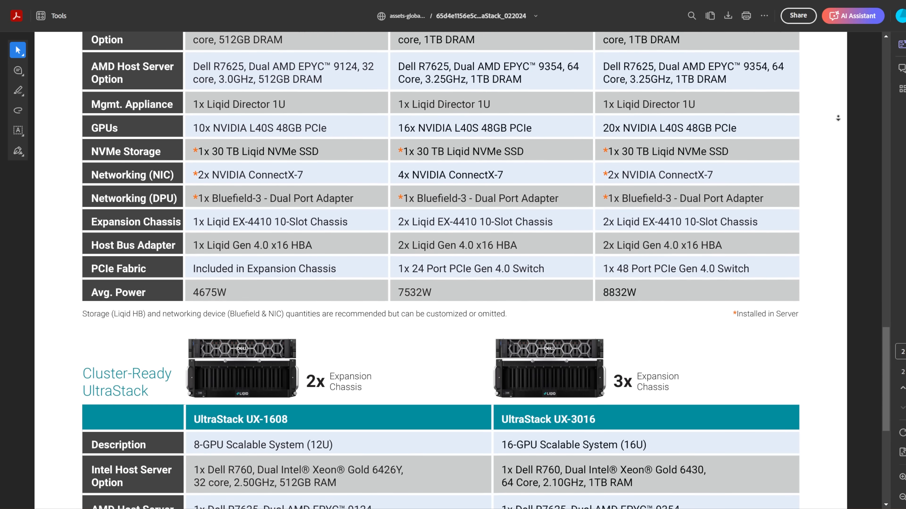
scroll(down, 3)
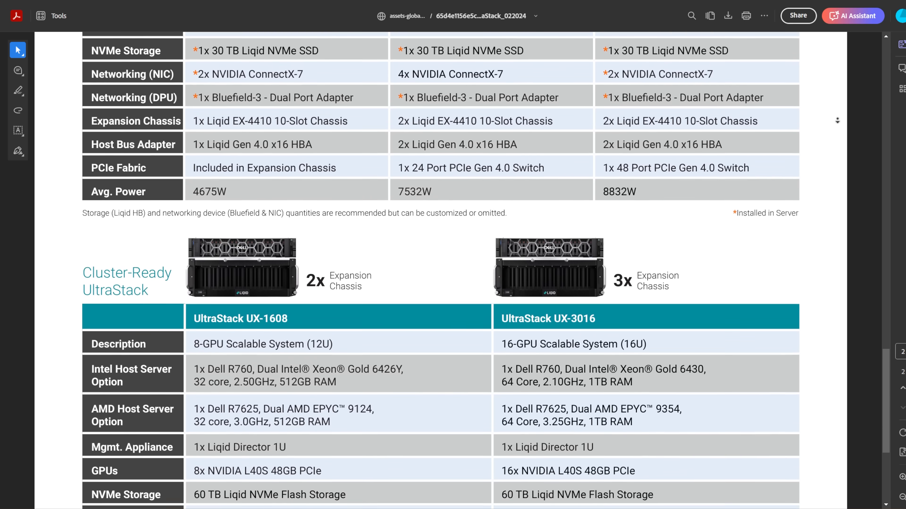
scroll(down, 3)
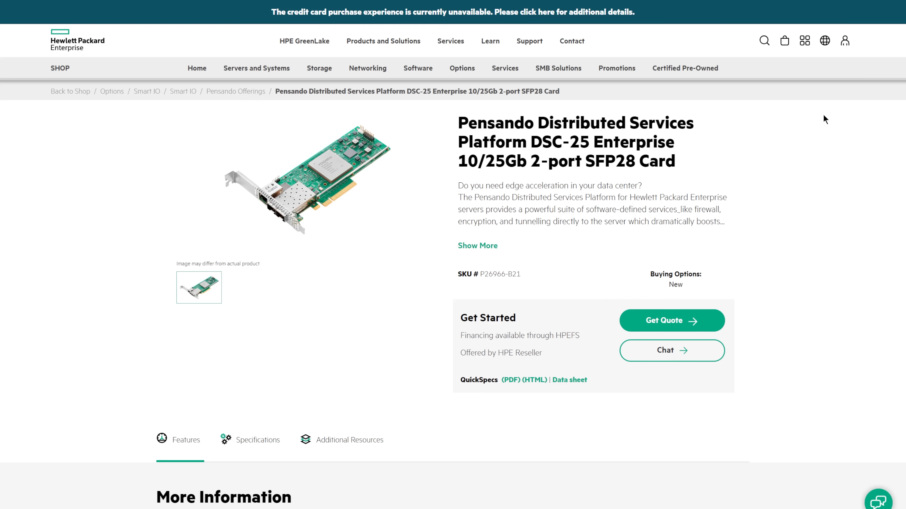
Scroll the Pensando DSC-25 product page to More Information with the Specifications tab showing
scroll(down, 3)
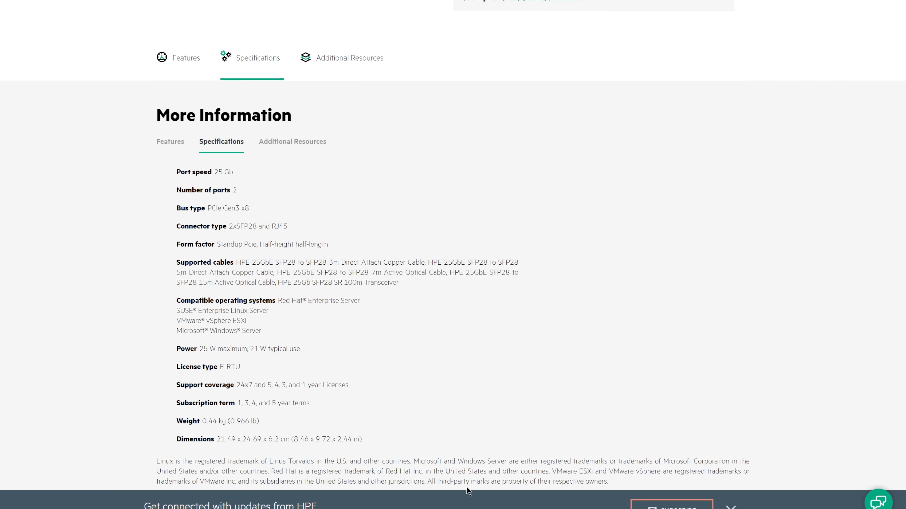
scroll(down, 3)
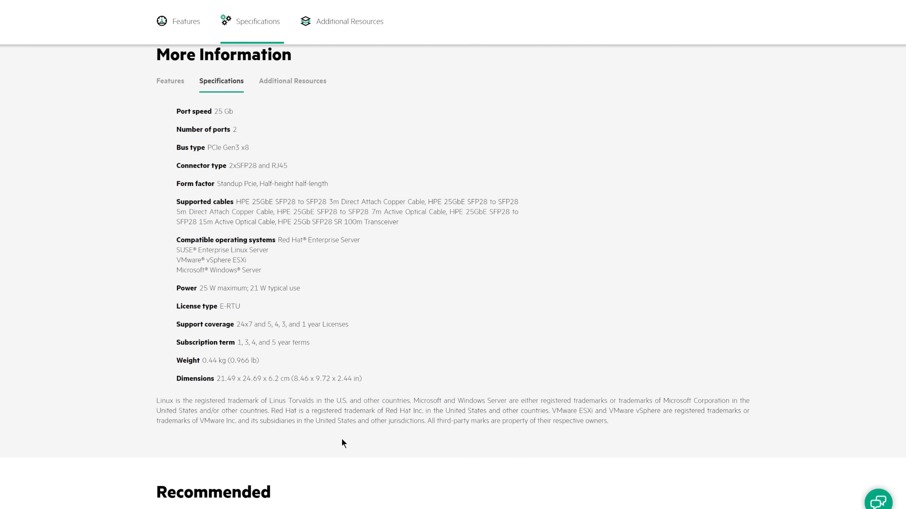
mouse_move(79, 425)
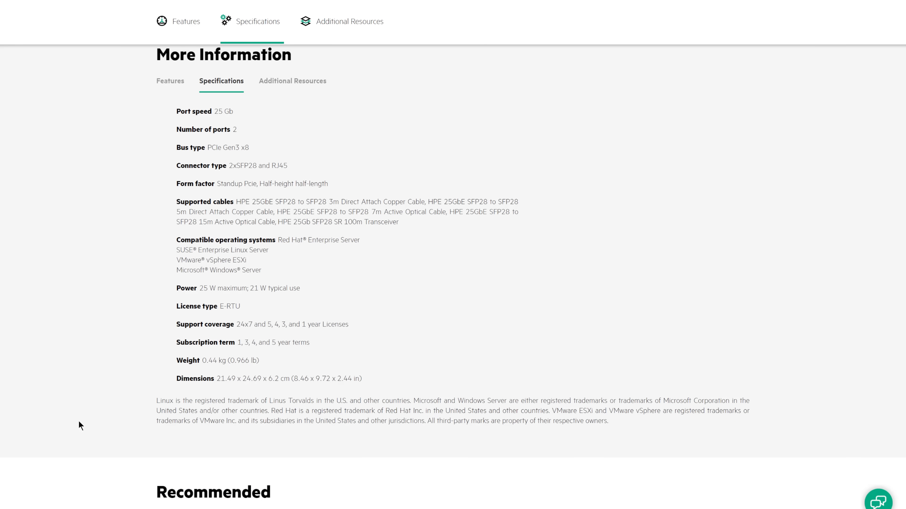
mouse_move(82, 413)
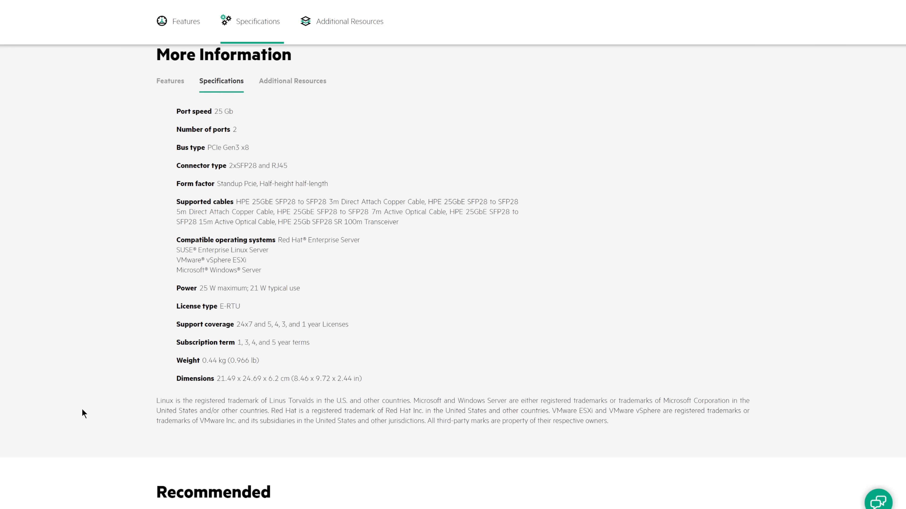
mouse_move(170, 81)
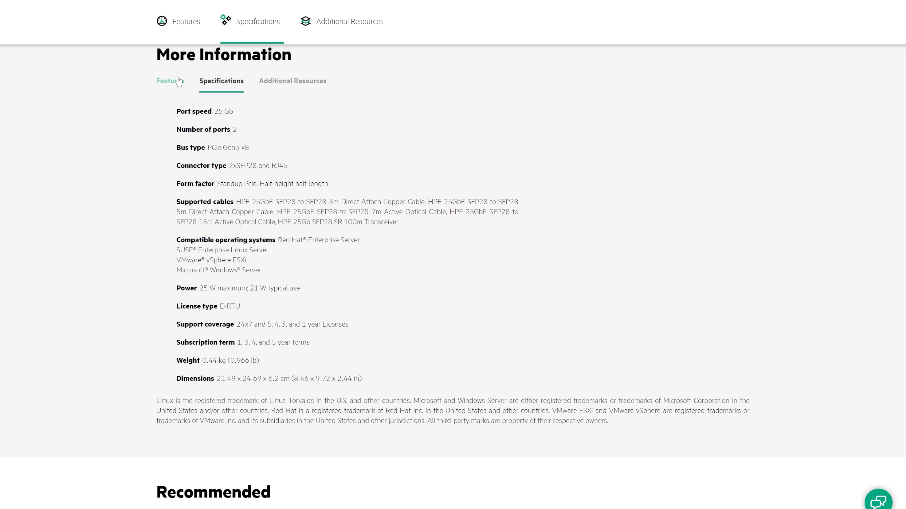
Switch More Information from Specifications to the Features tab listing the card's key features
click(170, 80)
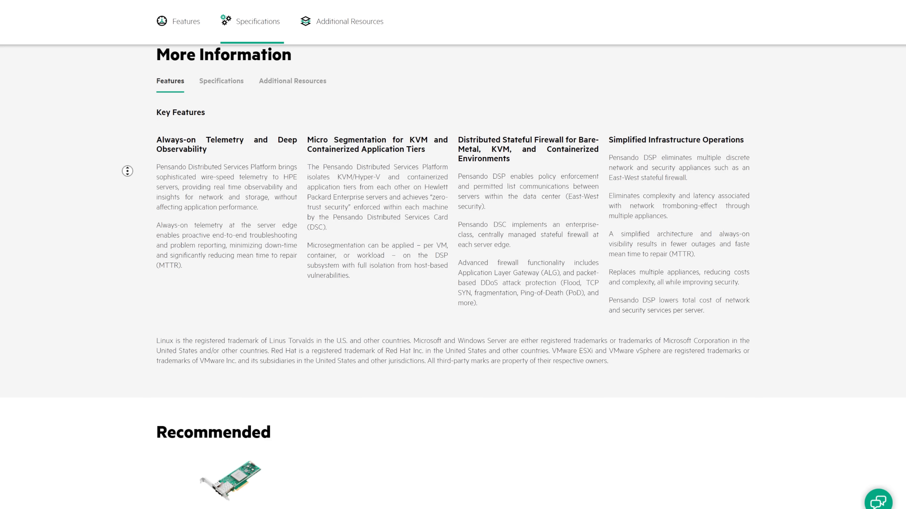
scroll(up, 3)
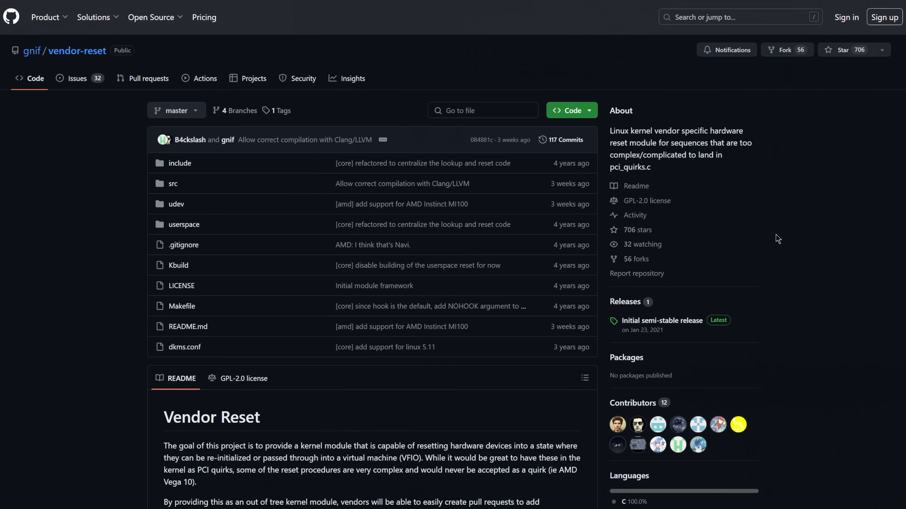
mouse_move(90, 121)
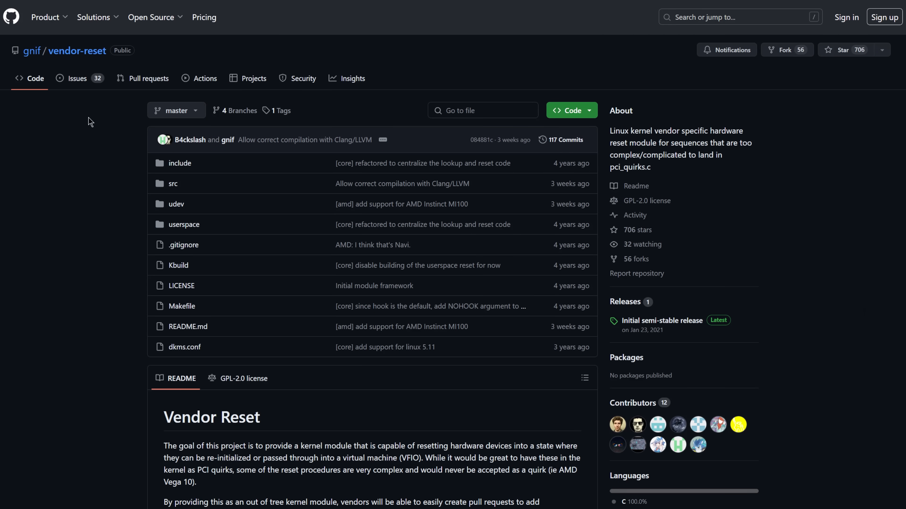
Select the Vendor Reset heading, then read the README down to the Supported Devices table and Developing notes
double_click(211, 417)
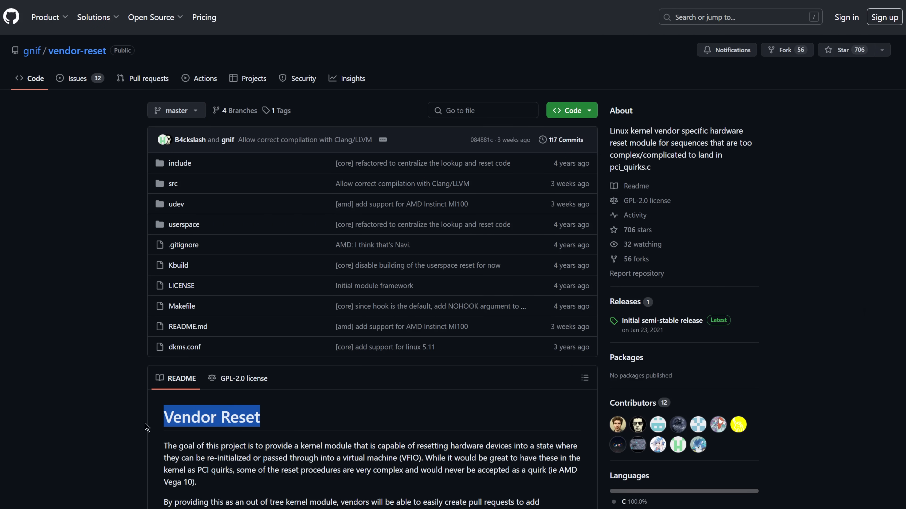
scroll(up, 3)
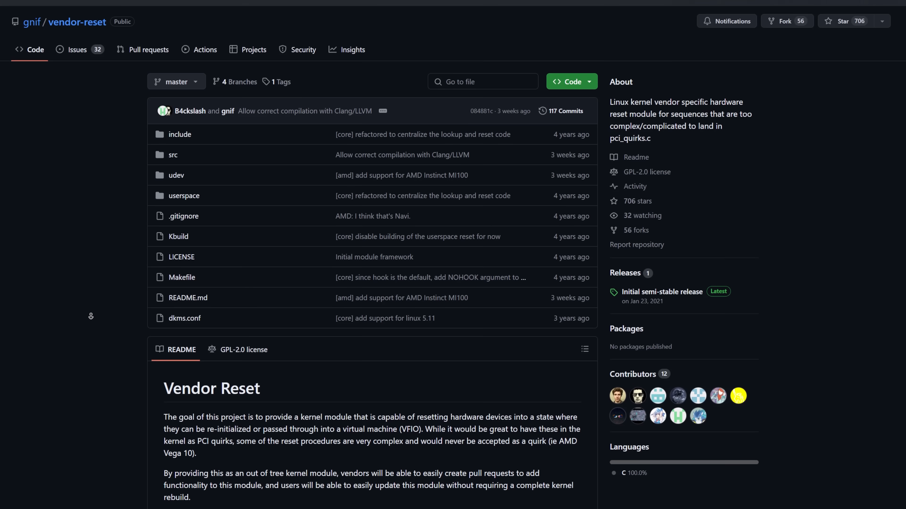
scroll(down, 3)
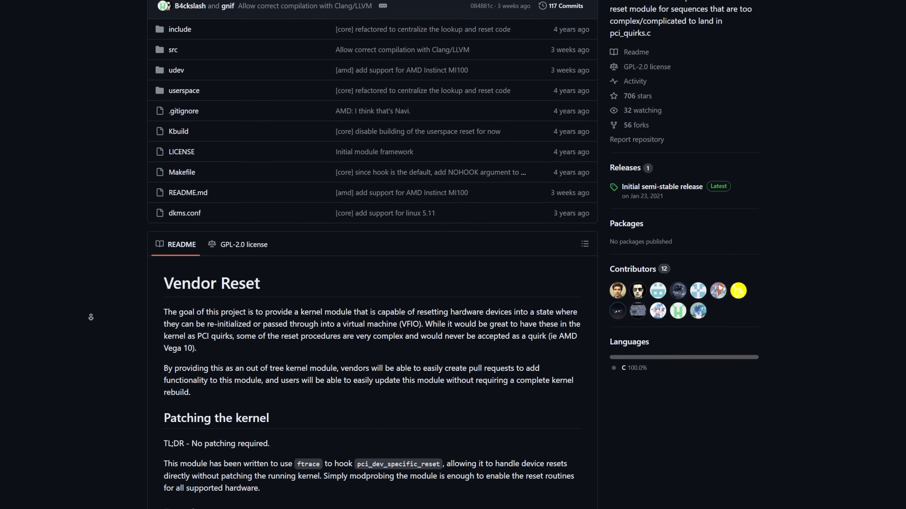
scroll(down, 3)
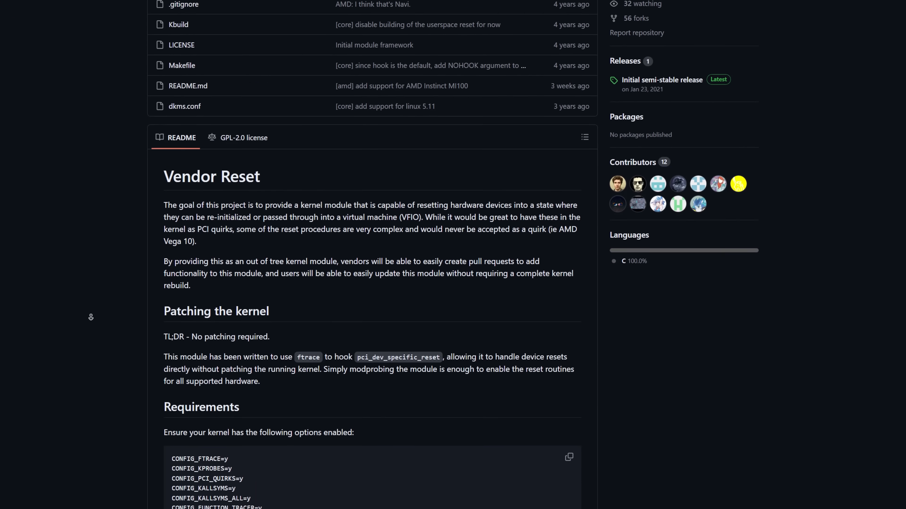
scroll(down, 3)
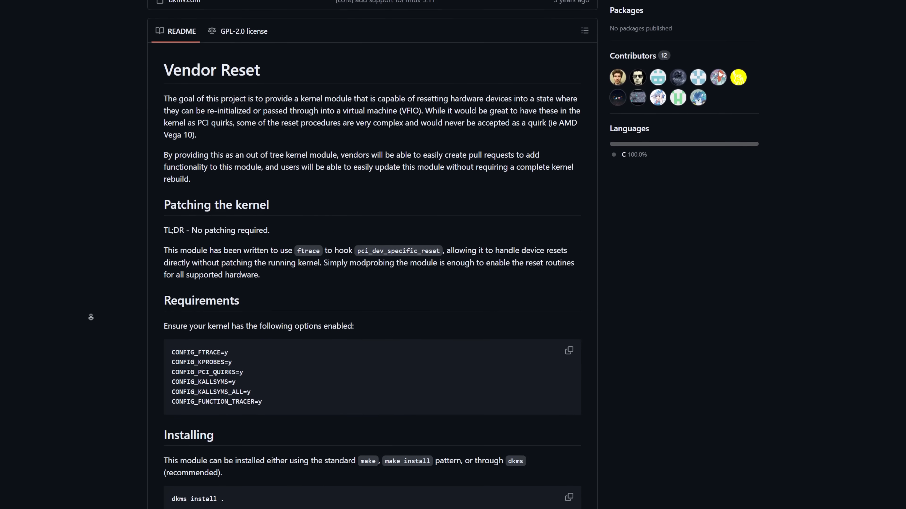
scroll(down, 3)
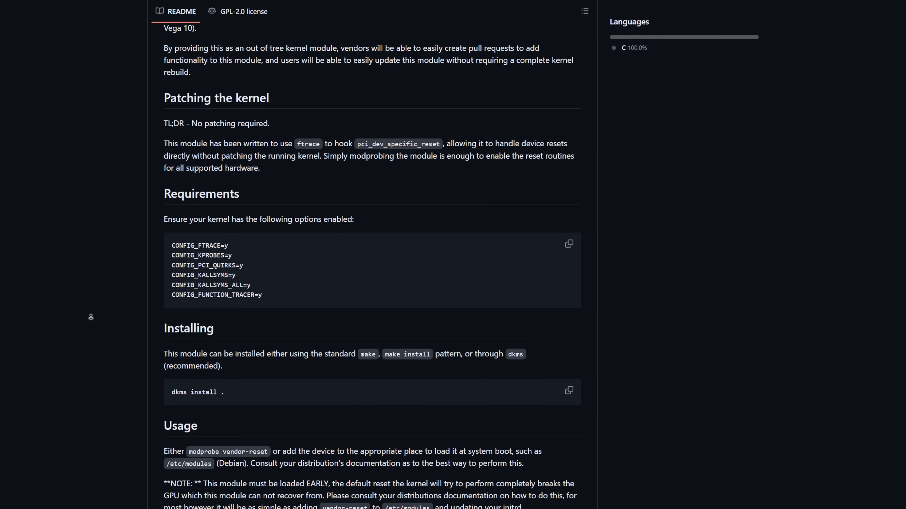
scroll(down, 3)
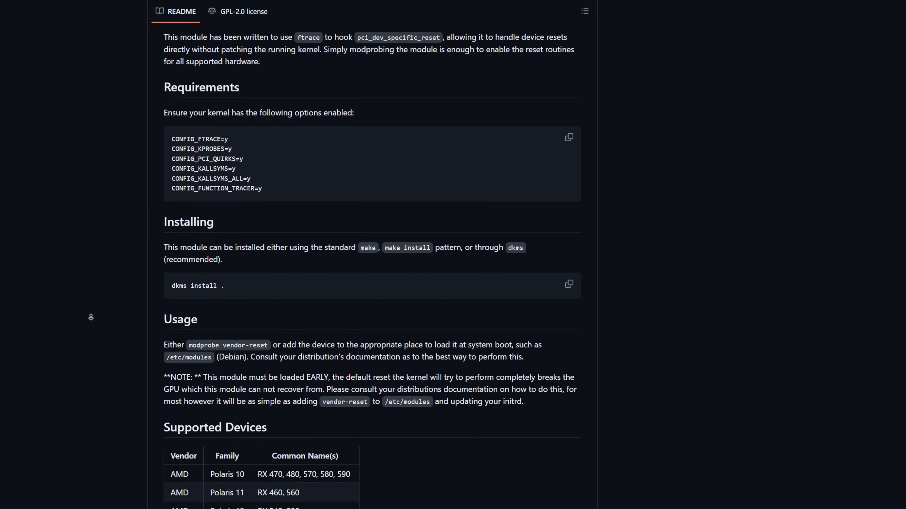
scroll(down, 3)
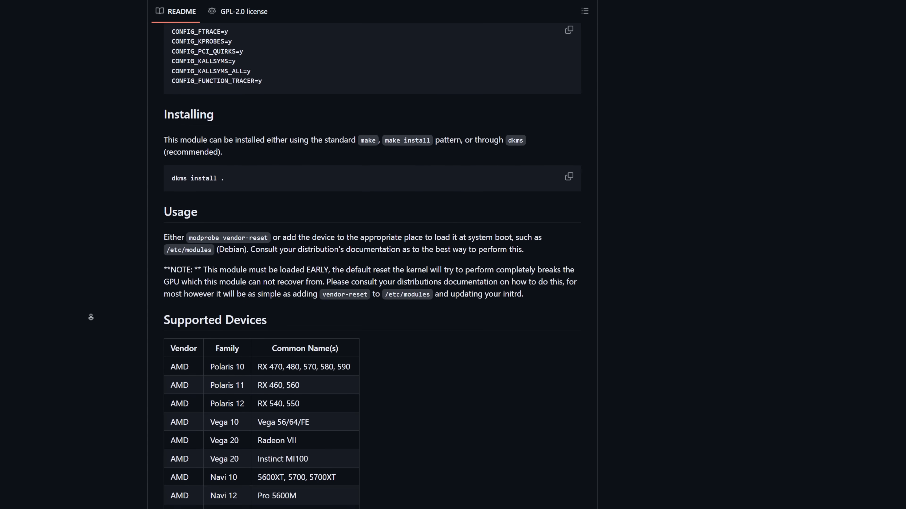
scroll(down, 3)
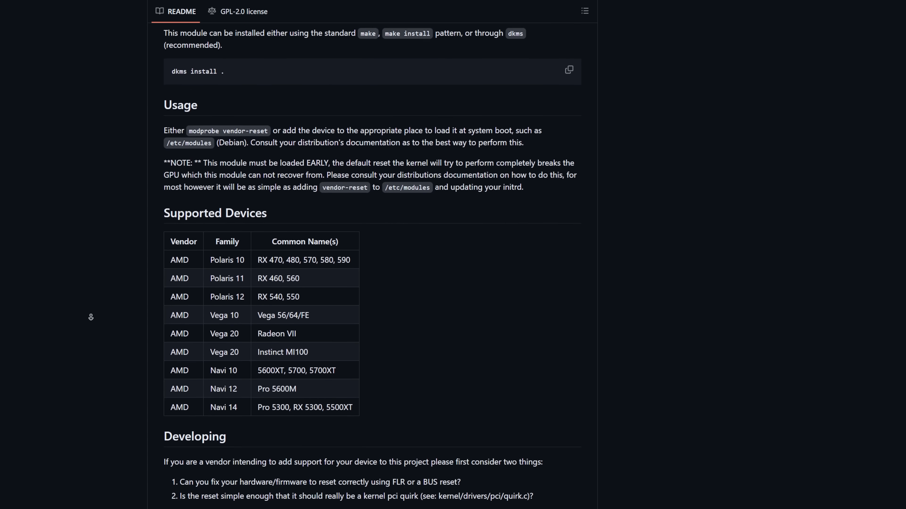
scroll(down, 3)
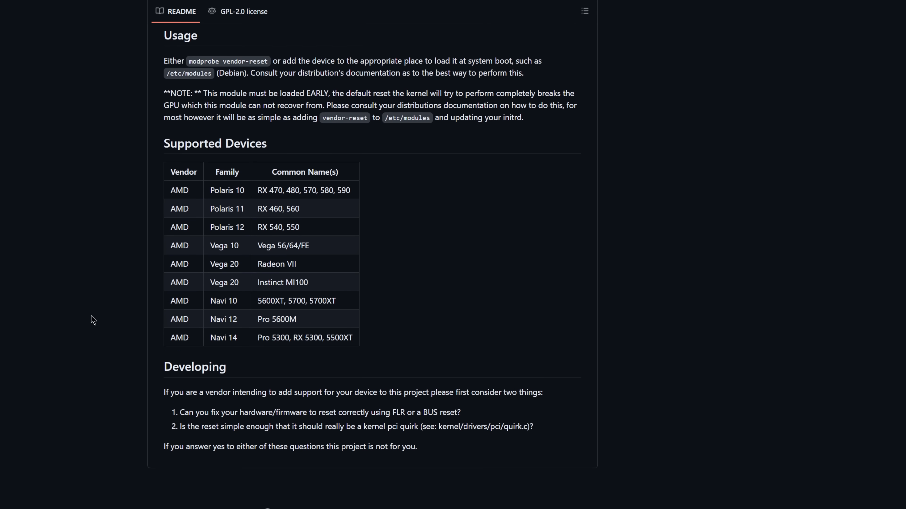
scroll(up, 3)
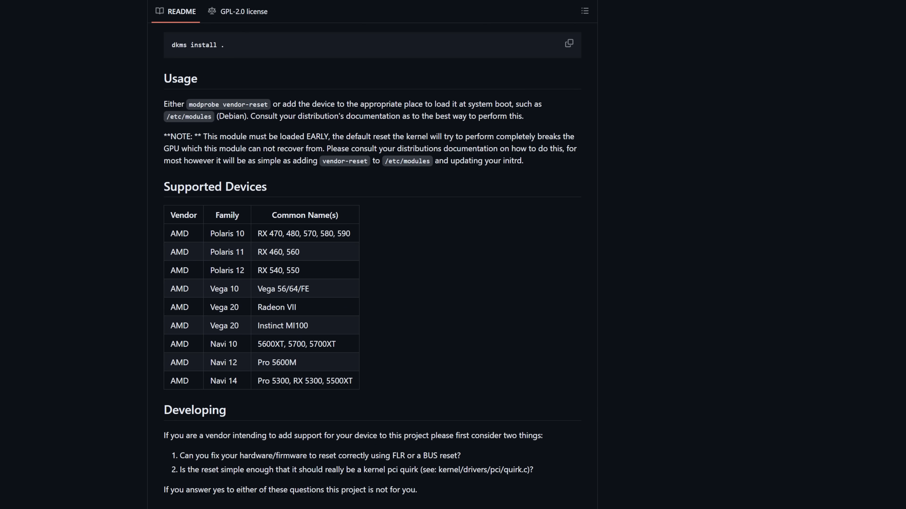